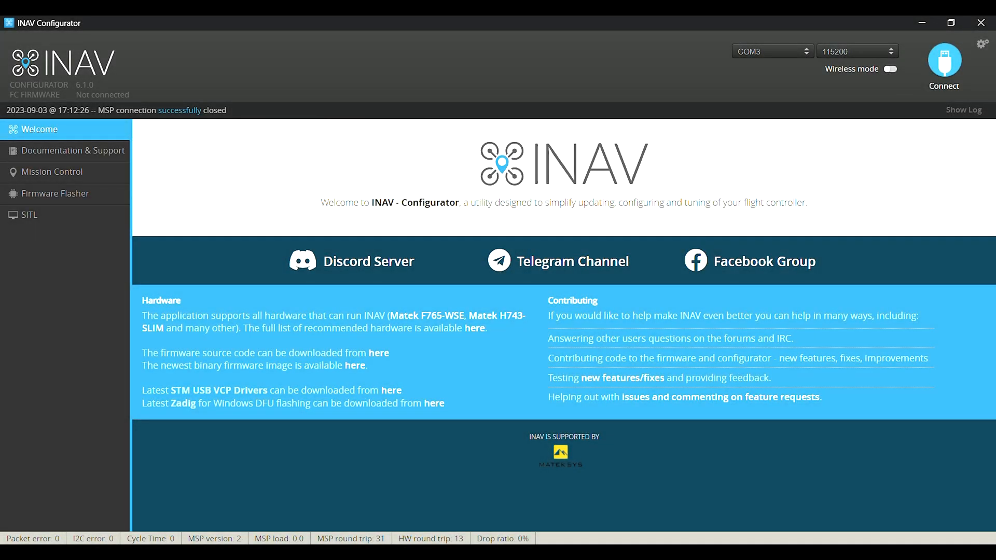
# Connect to the flight controller and review the Airplane mixer preset and servo mixer rules
pyautogui.click(943, 65)
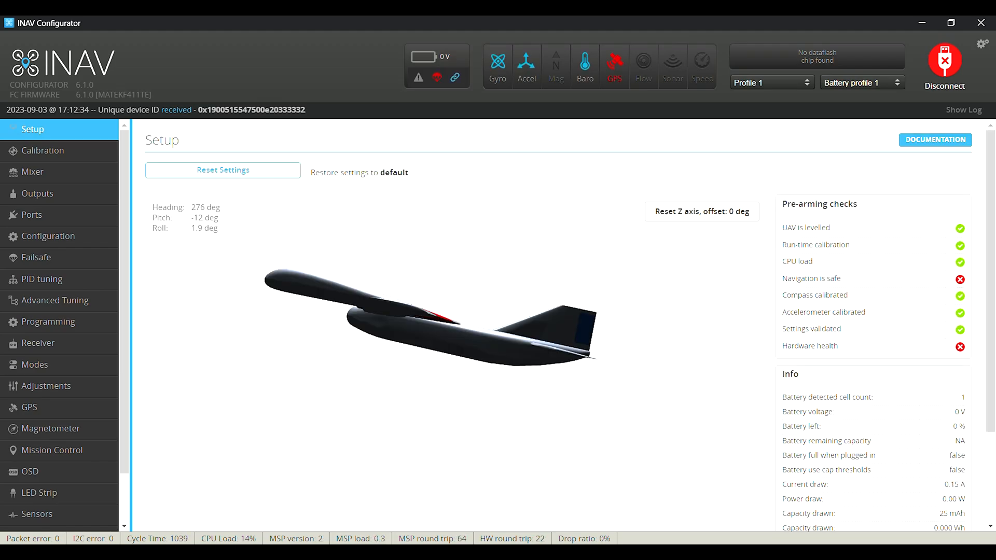
pyautogui.moveTo(31, 171)
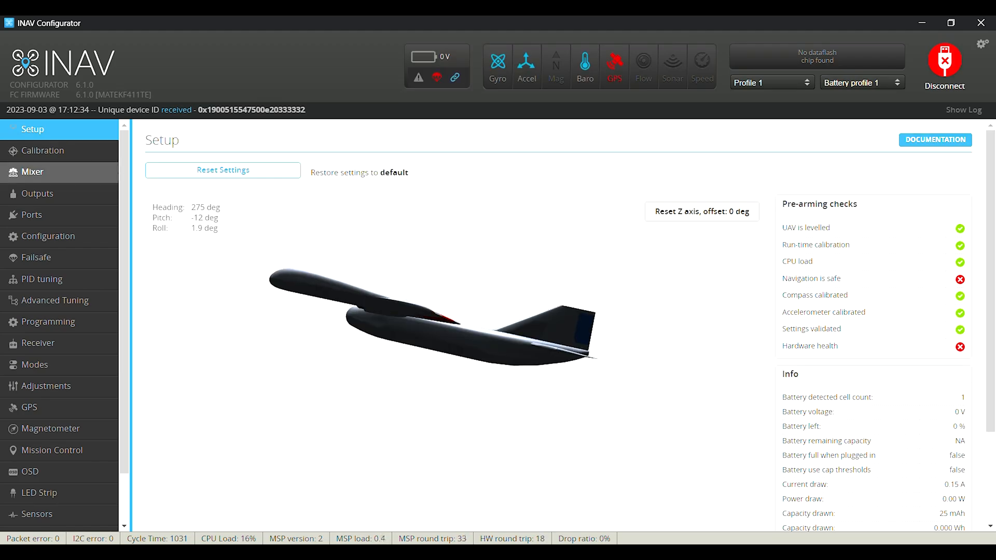
pyautogui.click(32, 172)
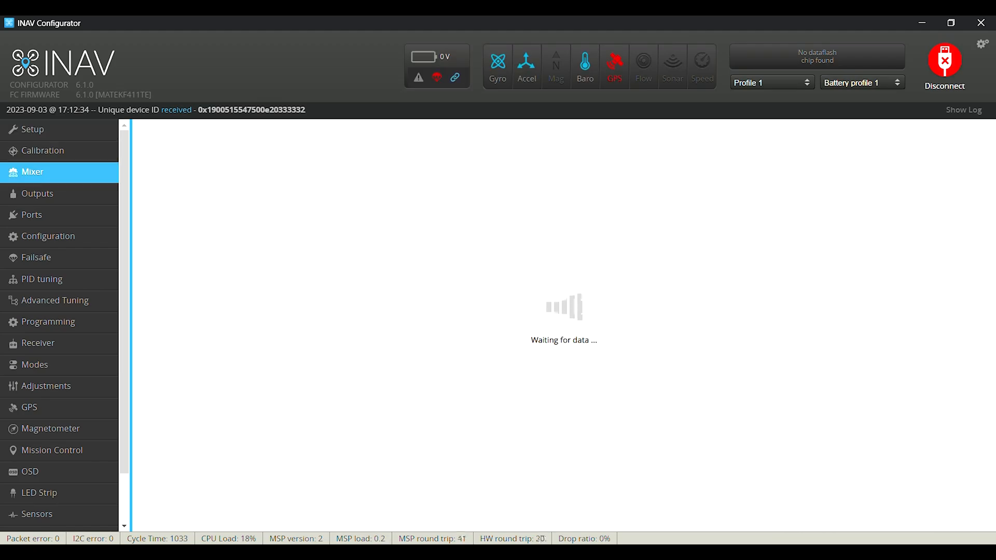
pyautogui.click(31, 172)
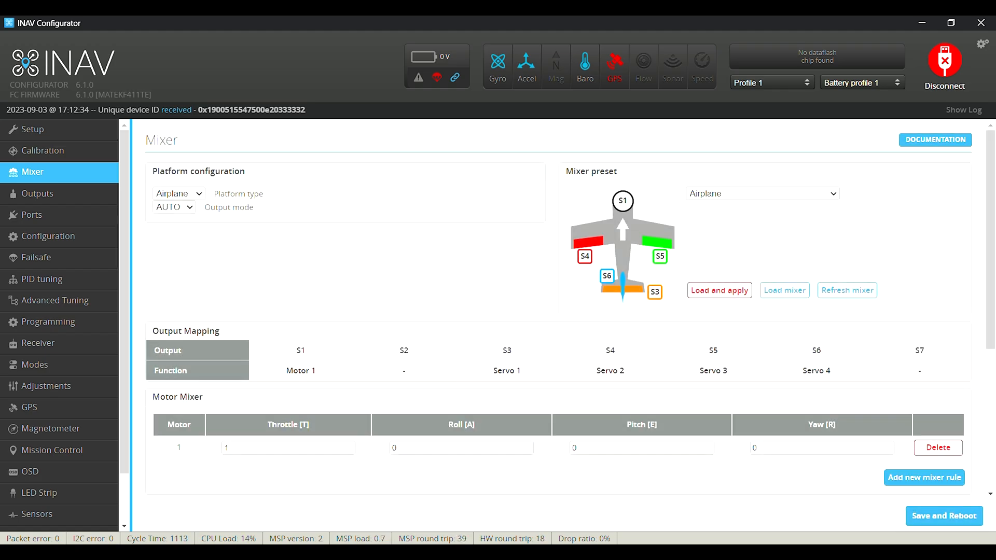
pyautogui.scroll(-3)
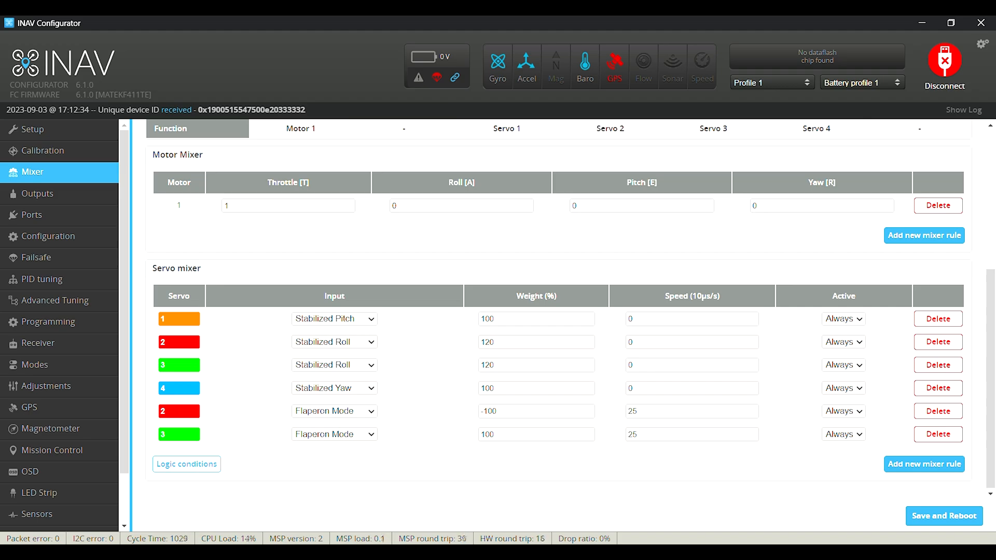
pyautogui.click(37, 193)
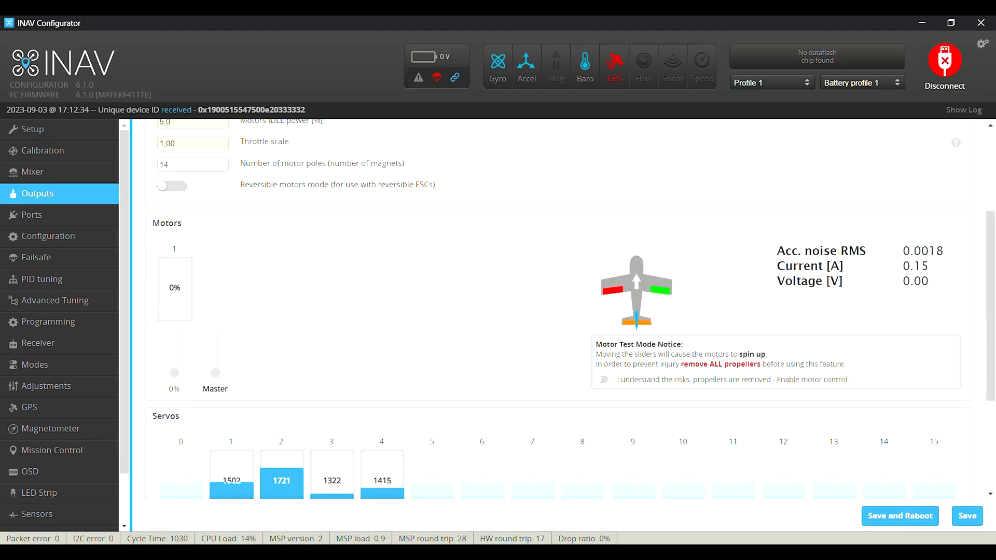
# Review the mid, limit and reversal settings for servos 1–4 in the Servos table
pyautogui.scroll(-3)
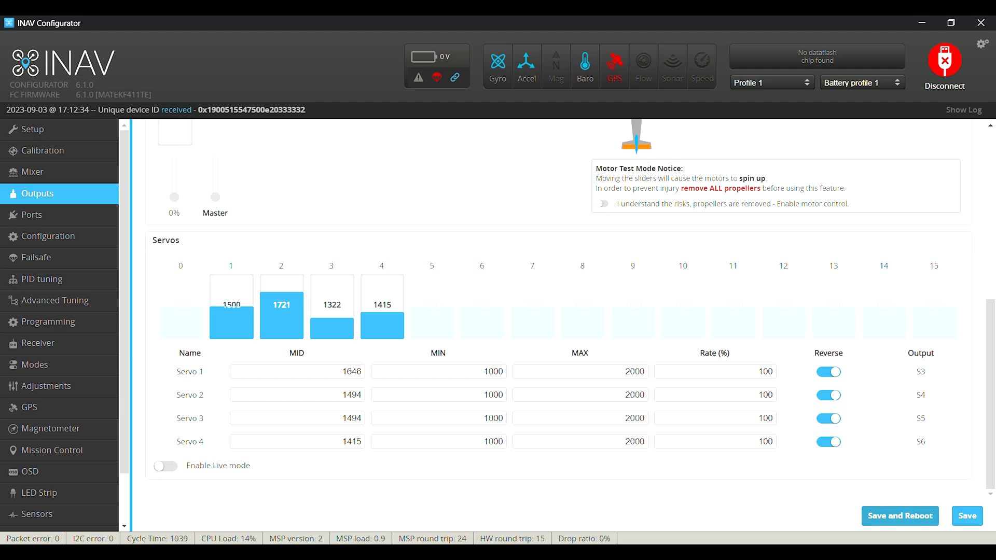
pyautogui.click(37, 257)
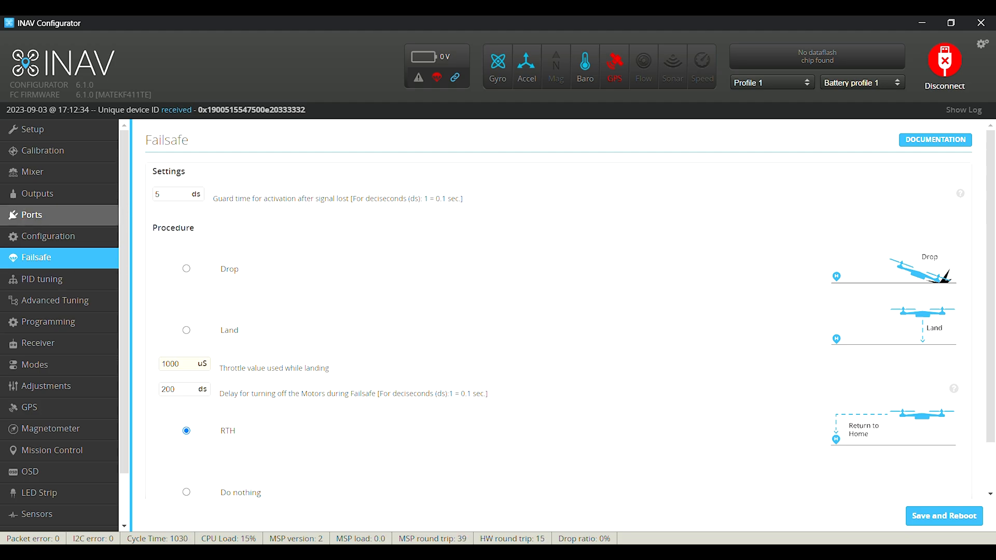
# Review the feature toggles under Other Features in the Configuration tab
pyautogui.click(48, 236)
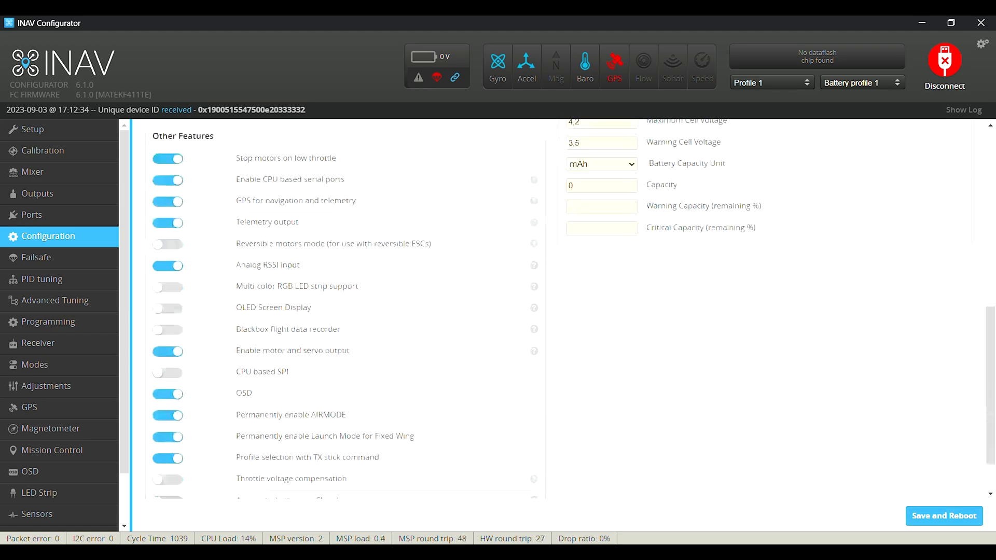
pyautogui.scroll(-3)
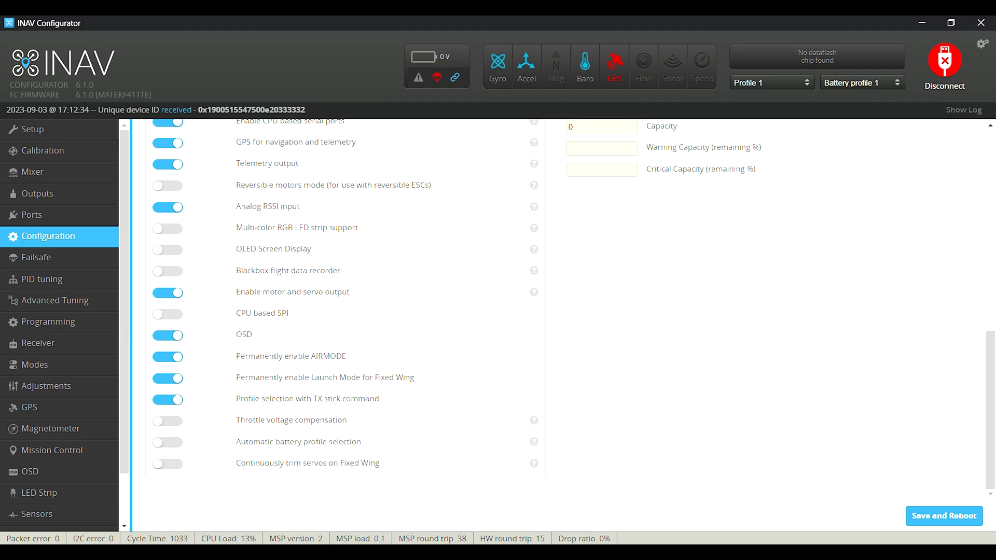
pyautogui.click(42, 279)
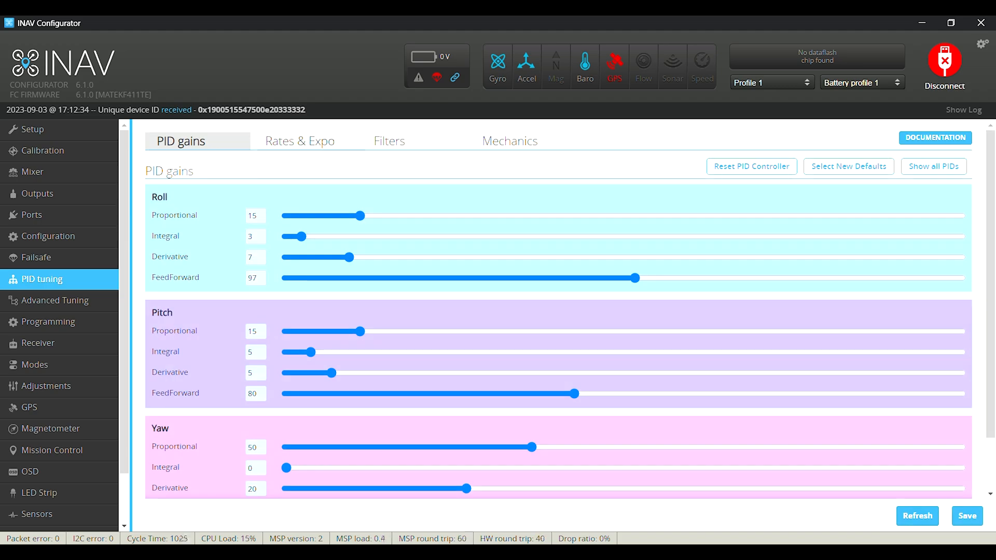
# Inspect the roll, pitch and yaw rates and expo values
pyautogui.click(299, 142)
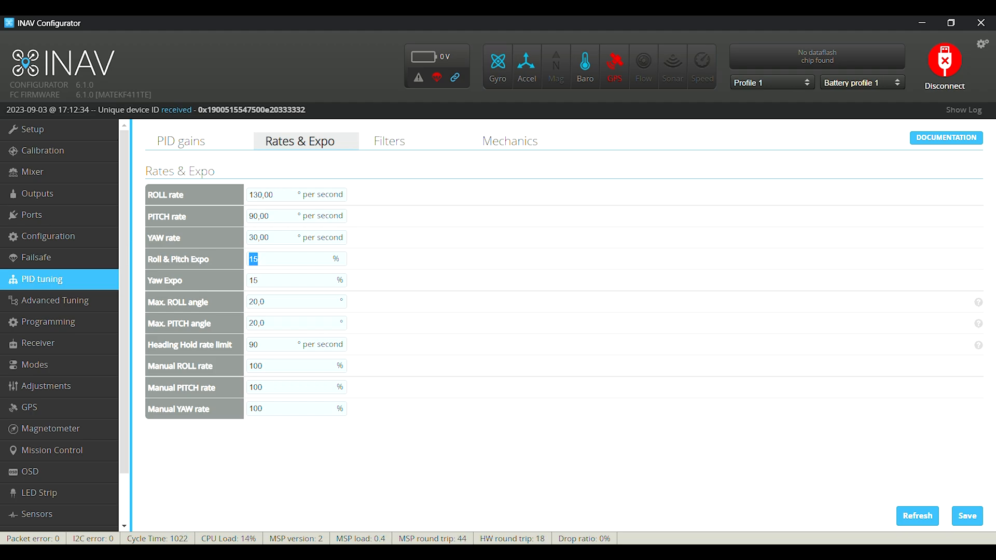
pyautogui.click(295, 279)
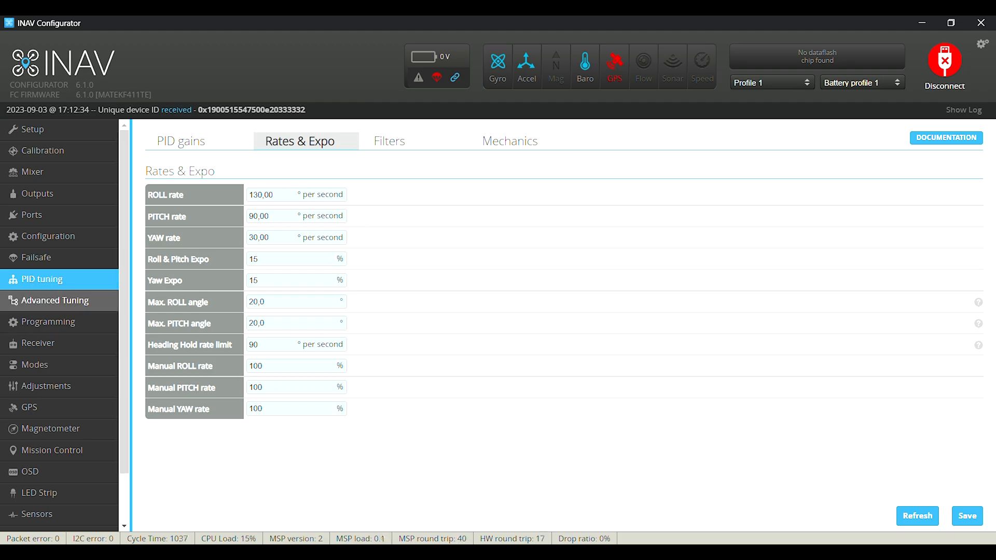
pyautogui.click(50, 300)
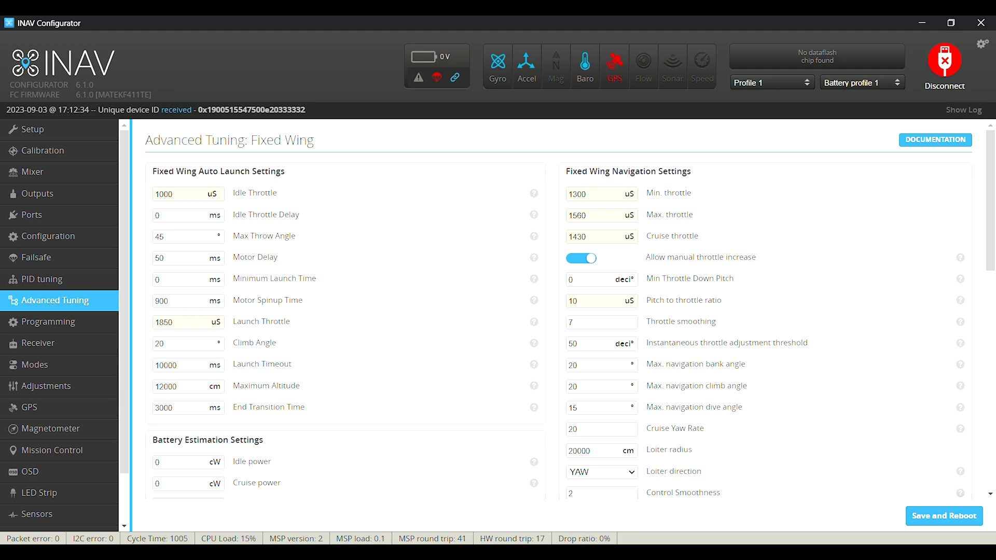
# Review the fixed-wing launch, navigation and battery estimation settings in Advanced Tuning
pyautogui.click(184, 193)
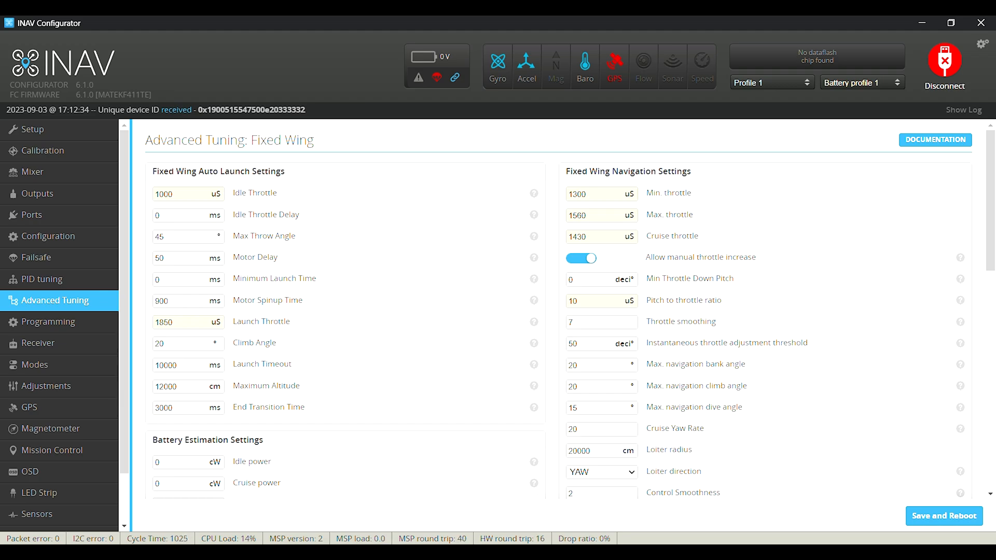
pyautogui.scroll(-3)
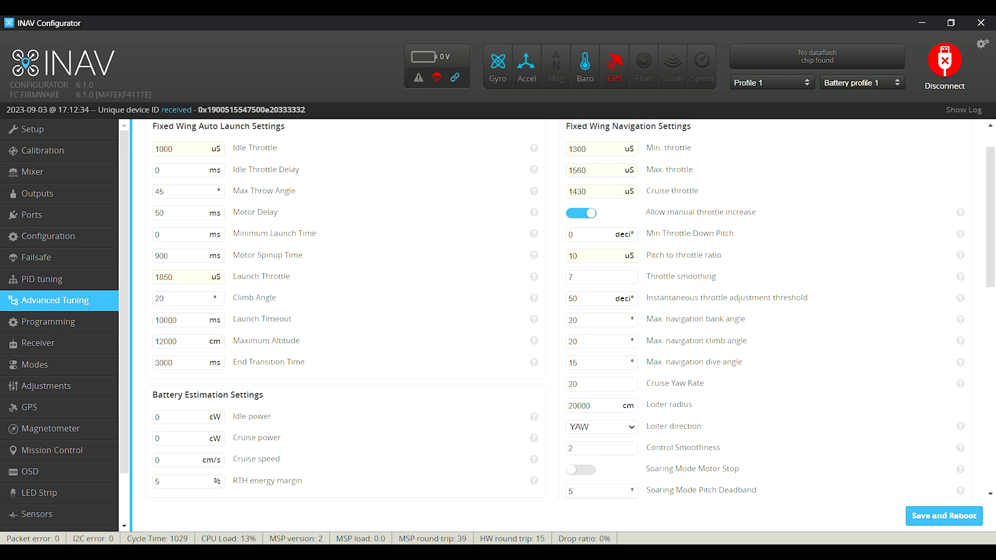
pyautogui.click(185, 298)
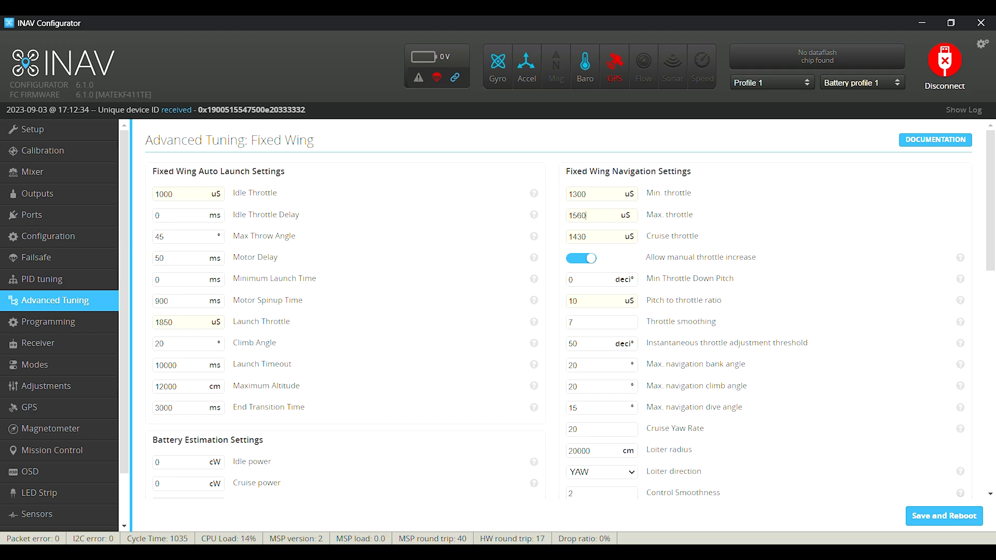
pyautogui.scroll(-3)
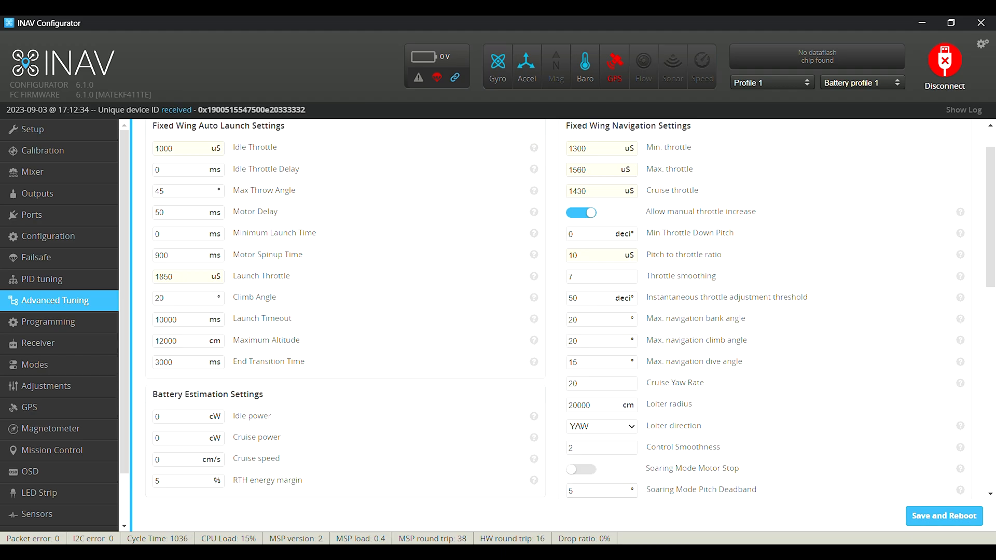
# Change the loiter direction from RIGHT to YAW
pyautogui.click(600, 169)
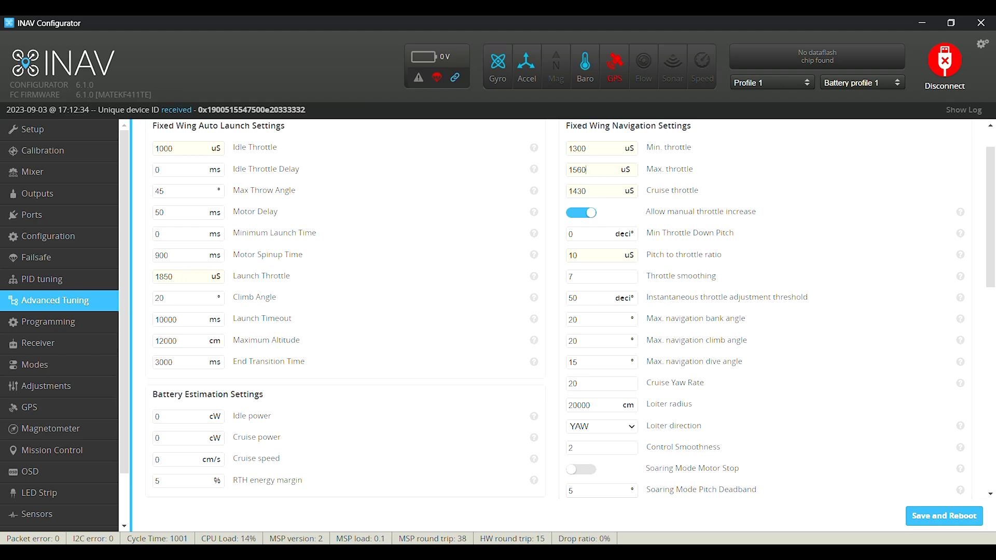
pyautogui.scroll(-3)
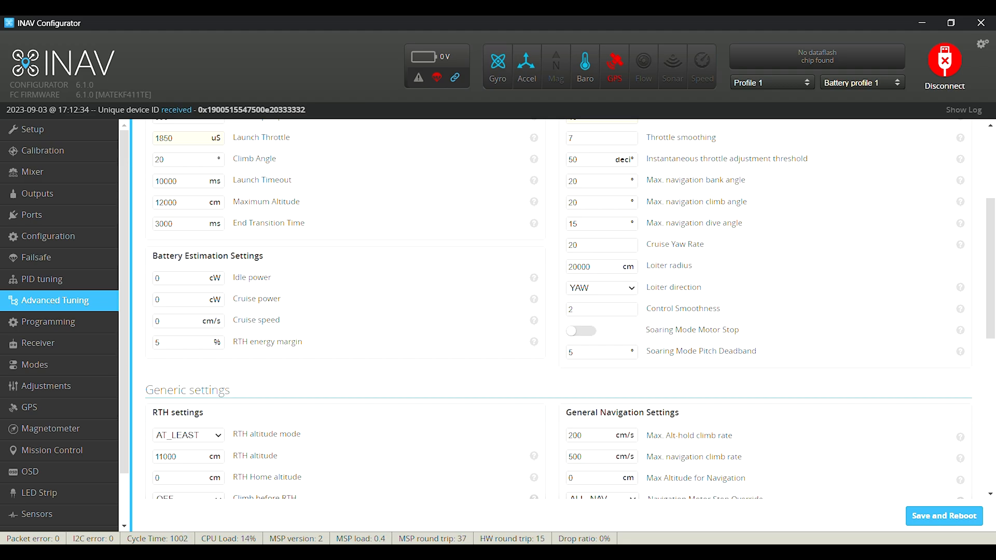
pyautogui.click(600, 287)
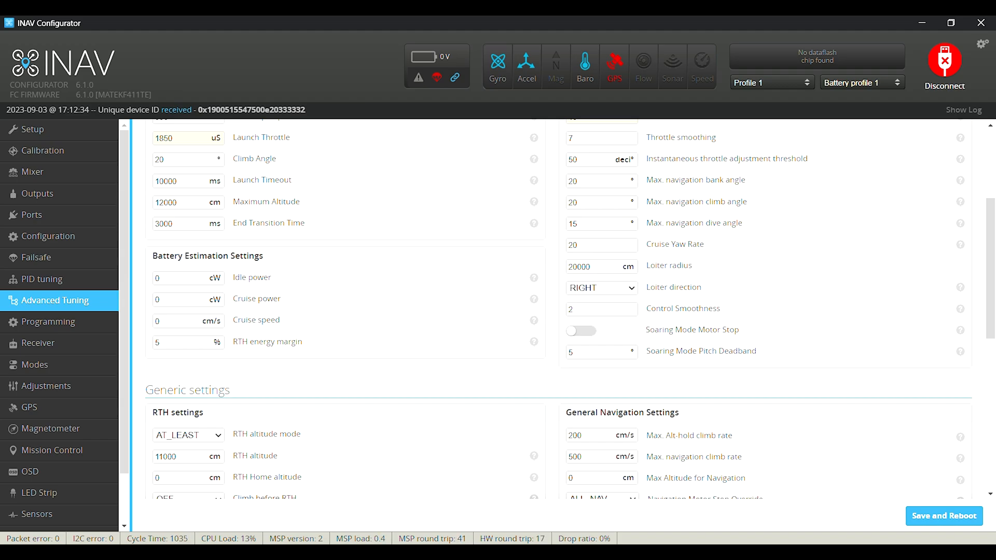
pyautogui.click(600, 287)
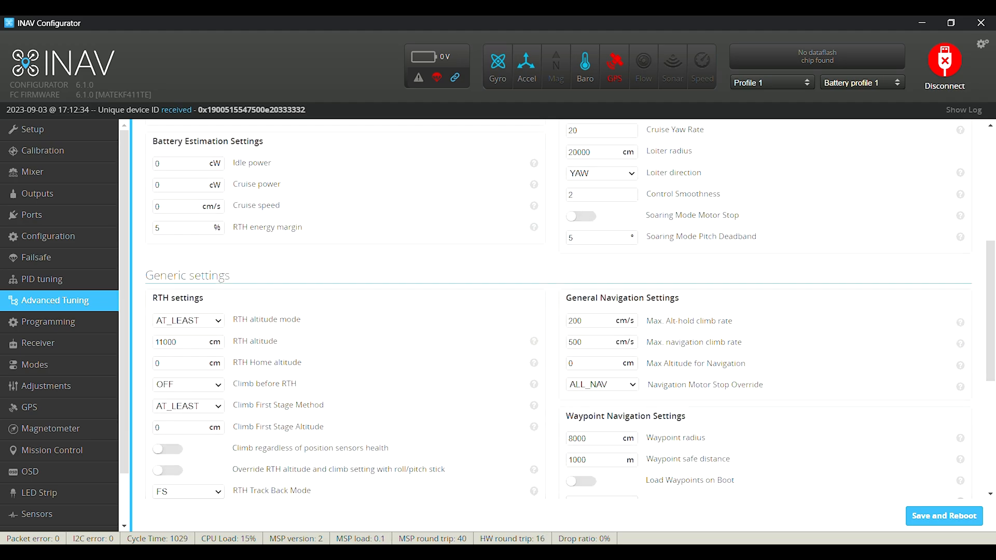
pyautogui.scroll(-3)
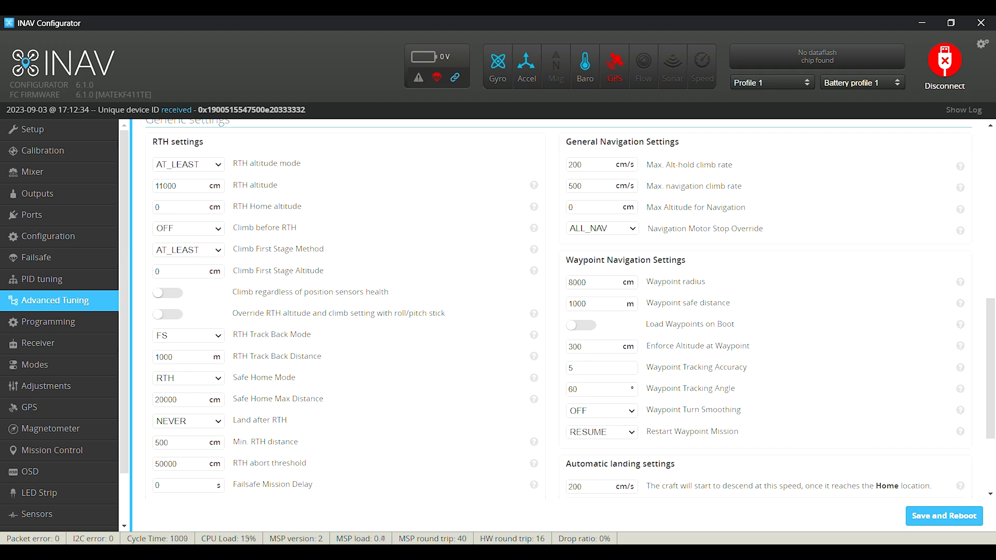
pyautogui.scroll(-3)
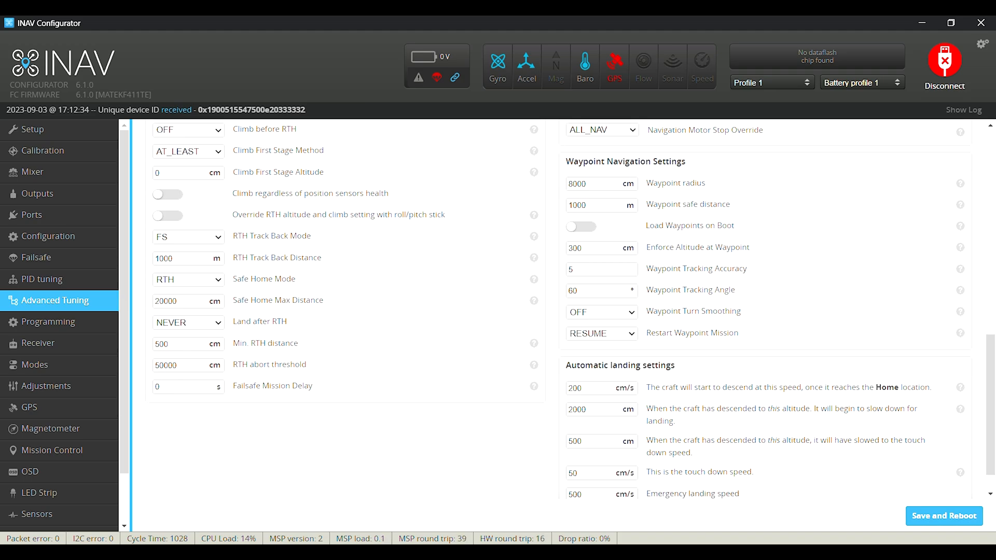
pyautogui.scroll(-3)
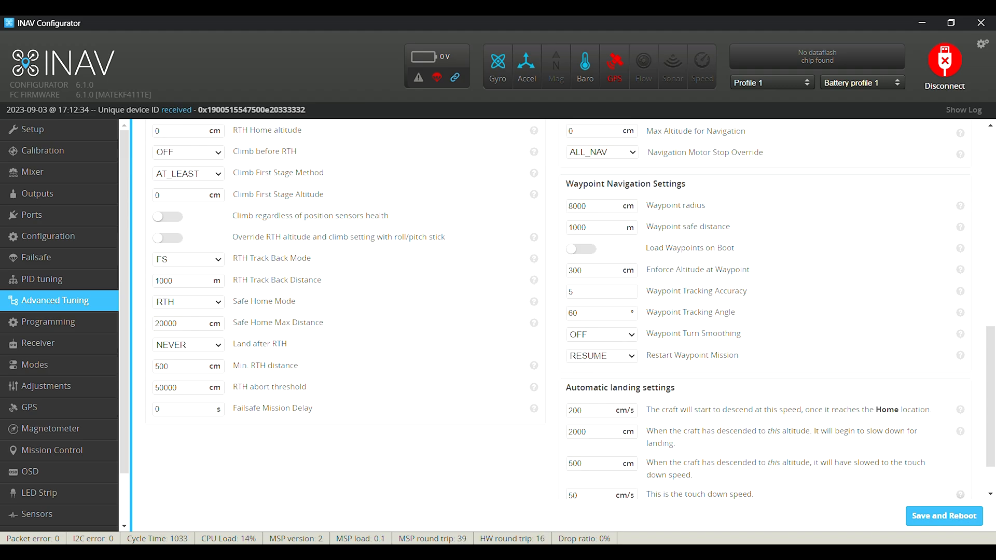
pyautogui.scroll(-3)
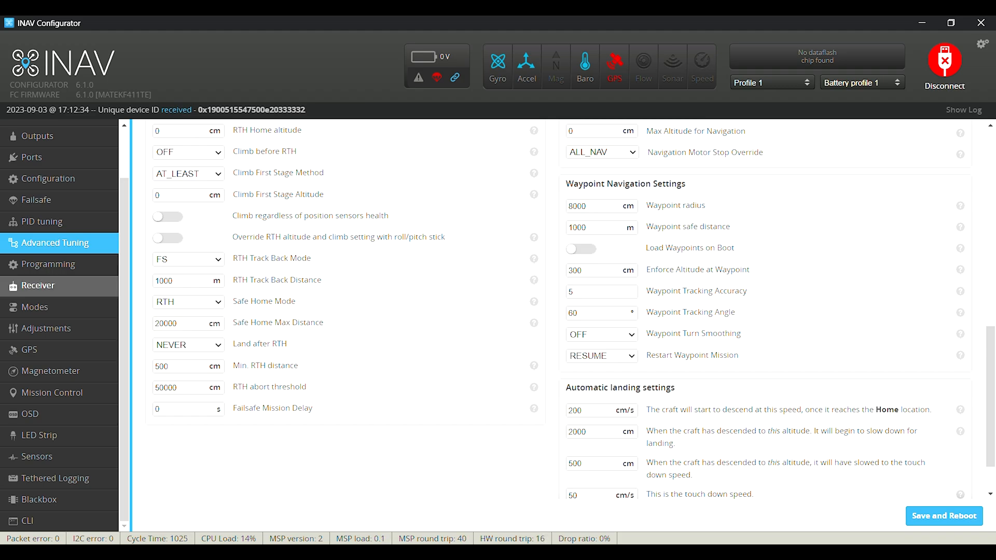
# Review the receiver's SBUS serial settings and channel values
pyautogui.click(38, 285)
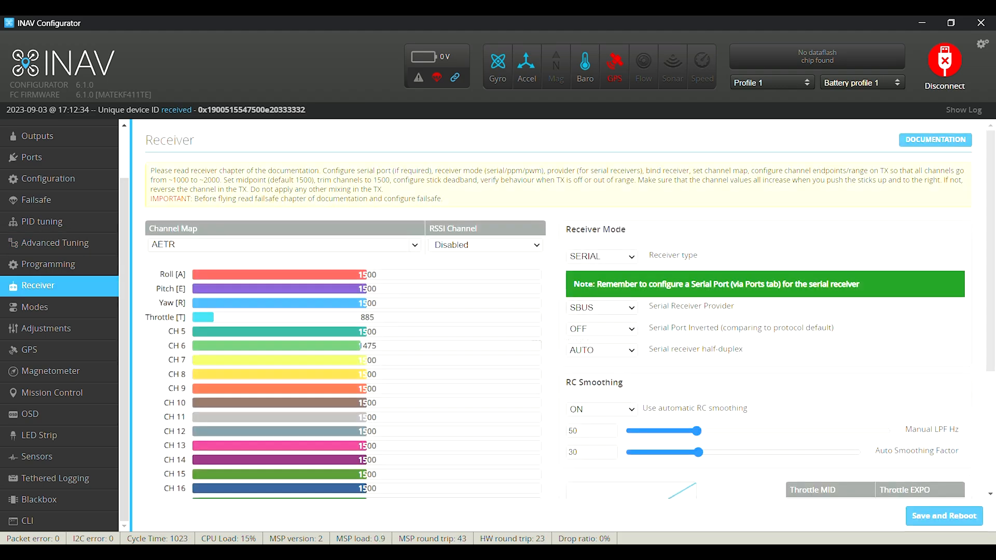
pyautogui.scroll(-3)
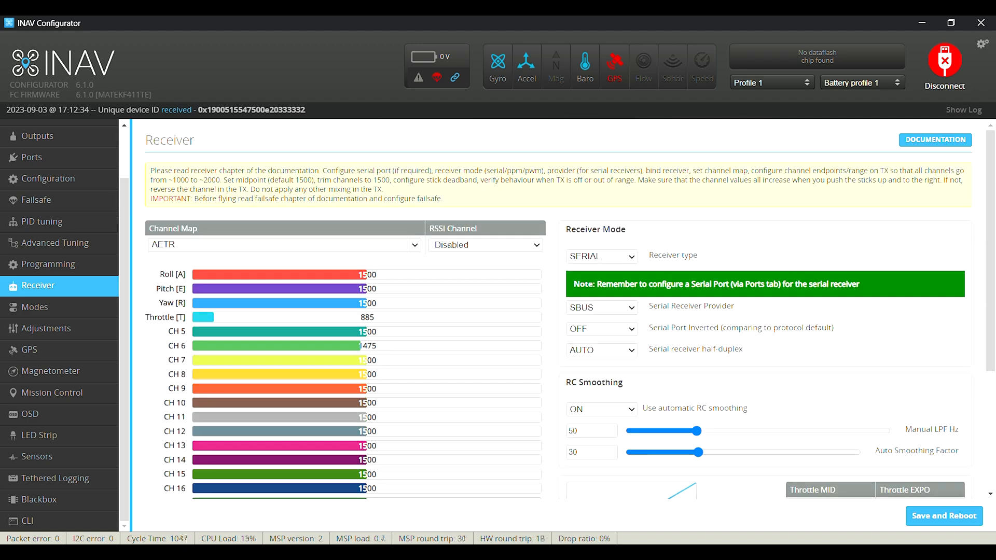
pyautogui.scroll(-3)
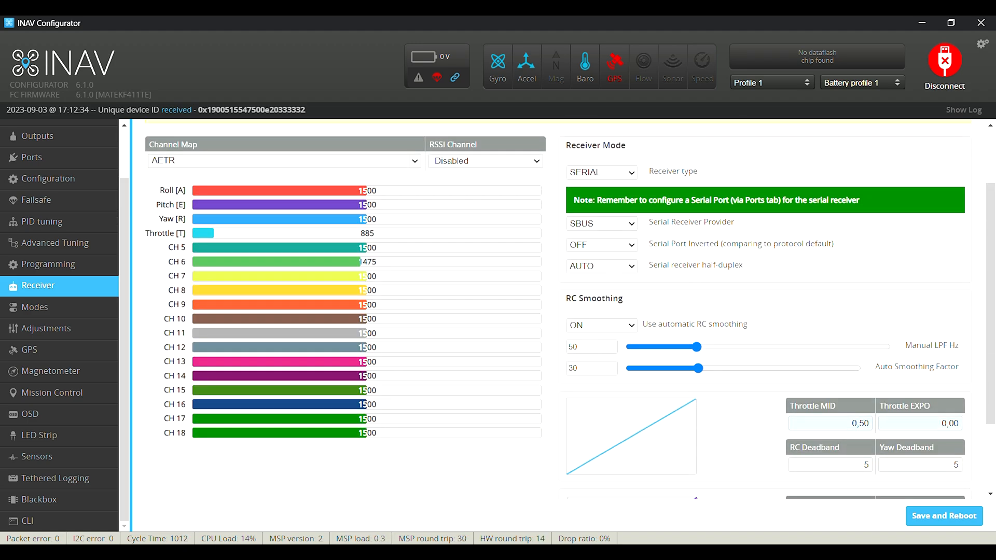
# Look over the mode ranges for arming, angle and horizon
pyautogui.click(35, 307)
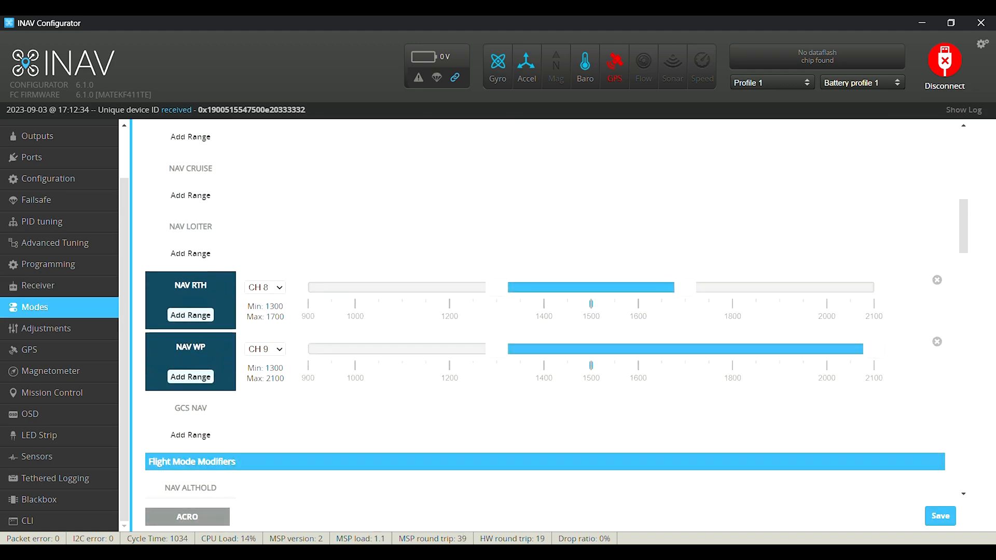
pyautogui.scroll(-3)
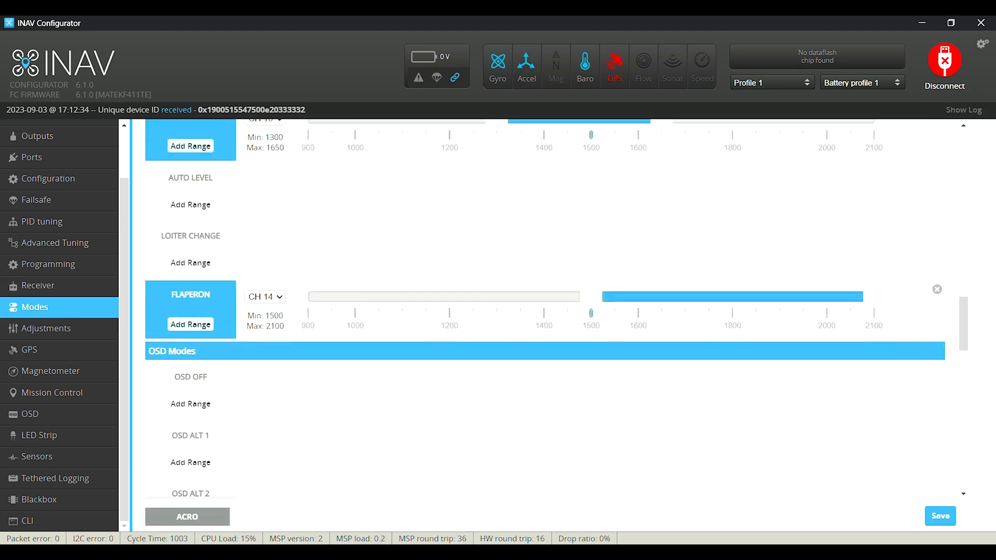
pyautogui.scroll(-3)
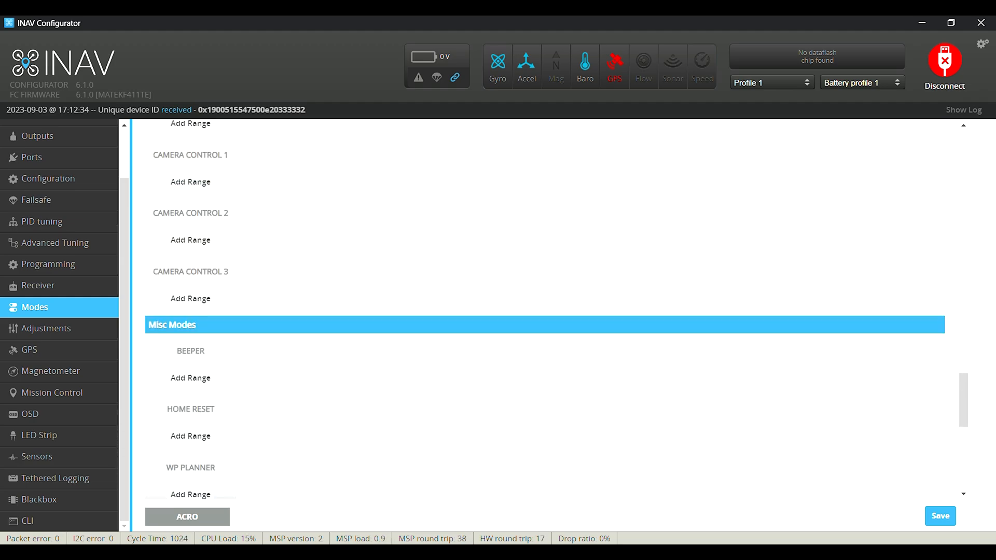
pyautogui.scroll(3)
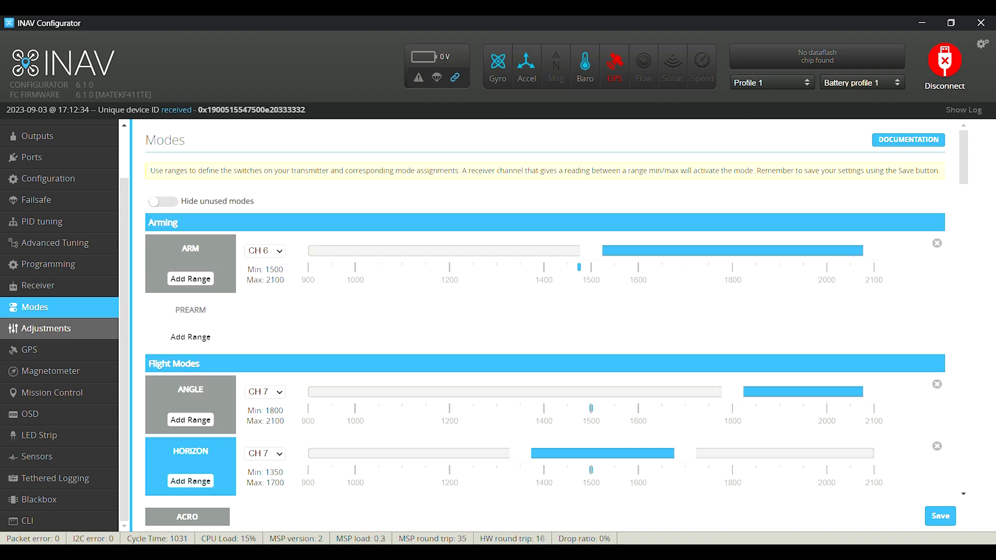
# Check adjustment slots, then GPS settings: UBLOX protocol, Galileo enabled, no fix
pyautogui.click(44, 329)
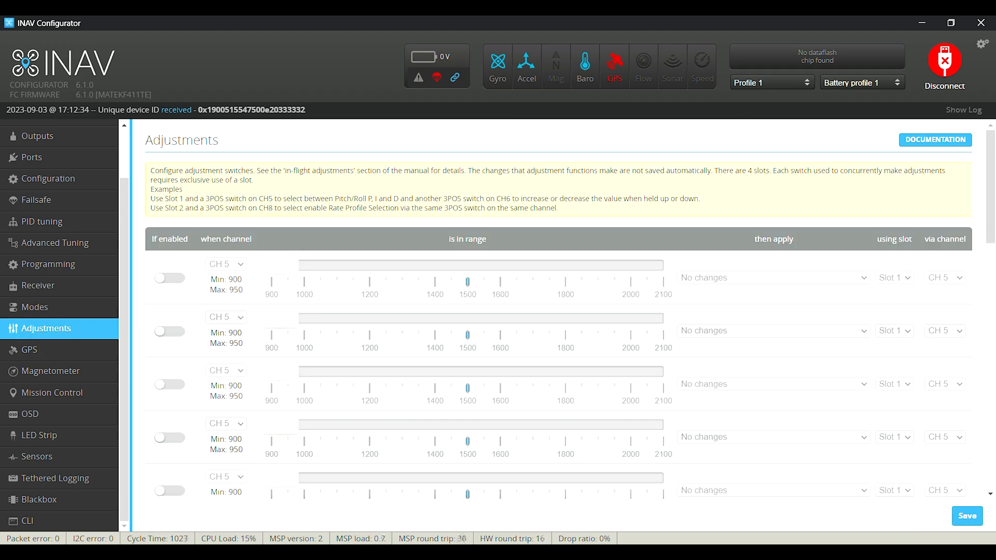
pyautogui.click(29, 349)
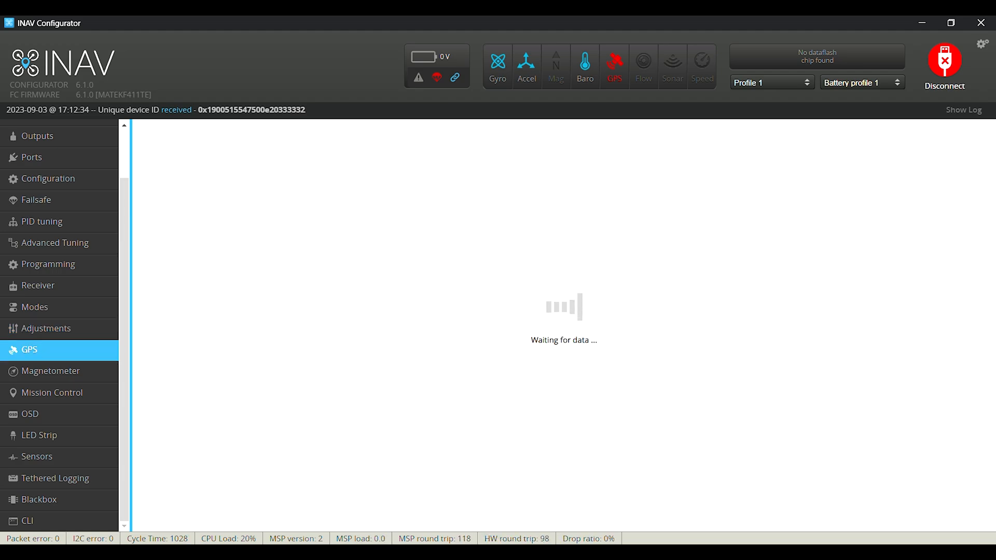
pyautogui.click(29, 349)
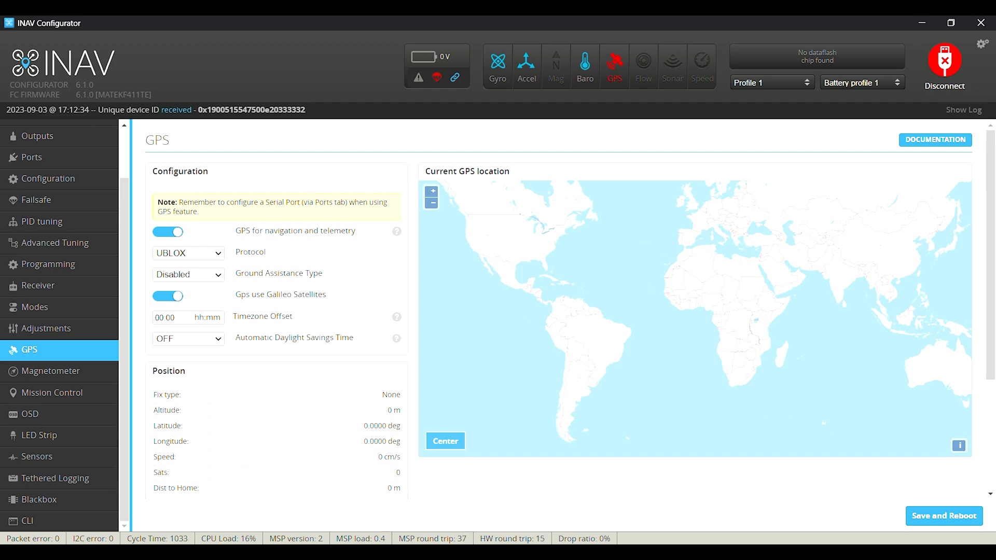
pyautogui.scroll(-3)
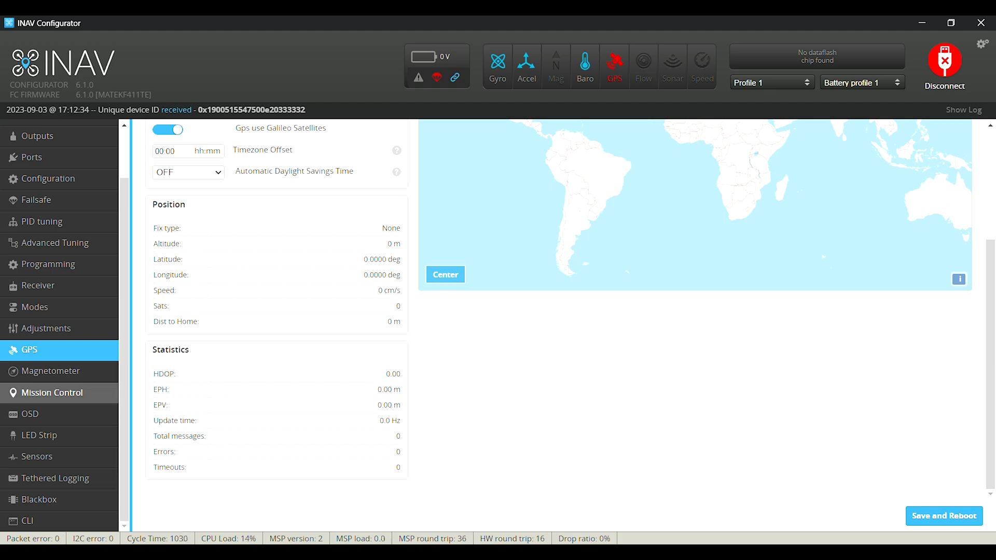
pyautogui.click(29, 413)
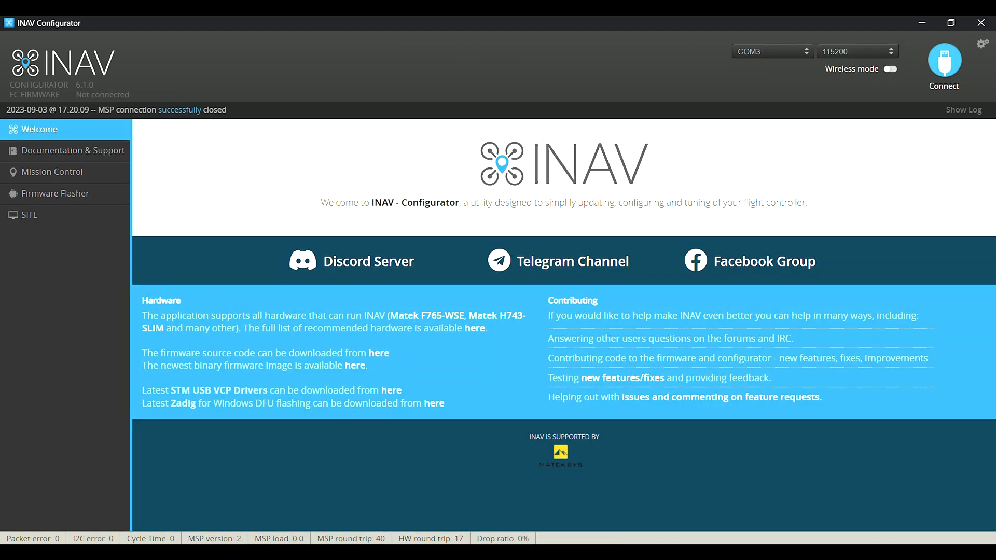
# Reconnect and load the Setup page showing the airplane model and pre-arming checks
pyautogui.click(943, 66)
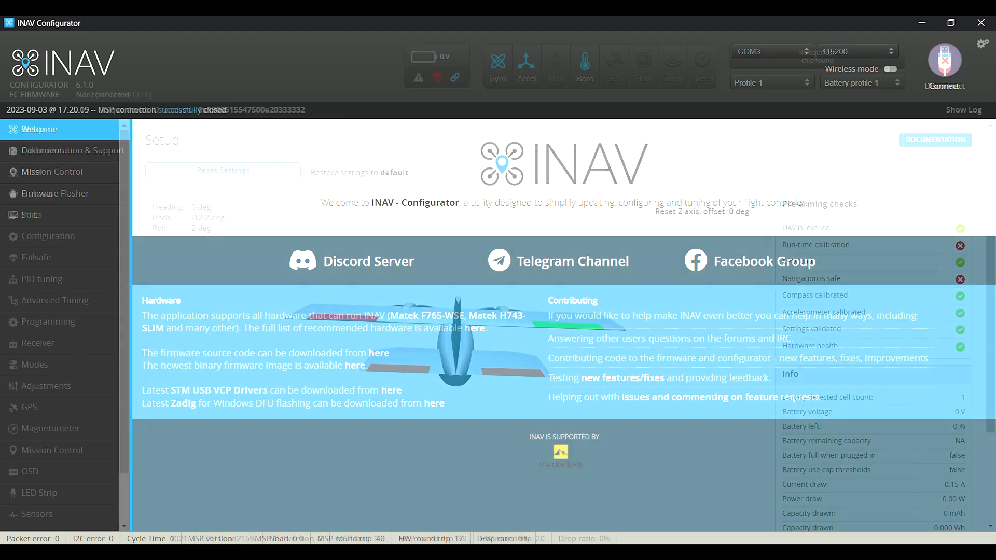
pyautogui.click(945, 64)
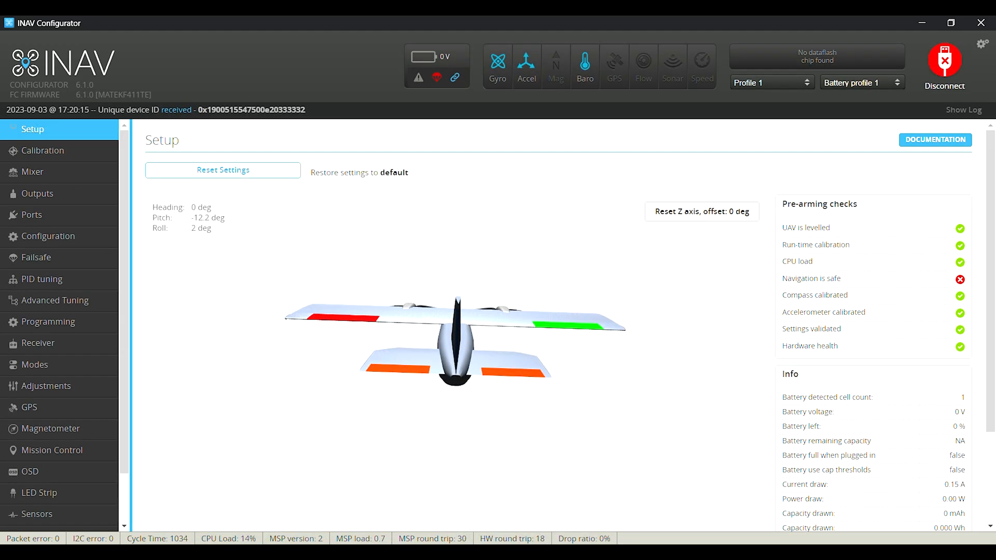